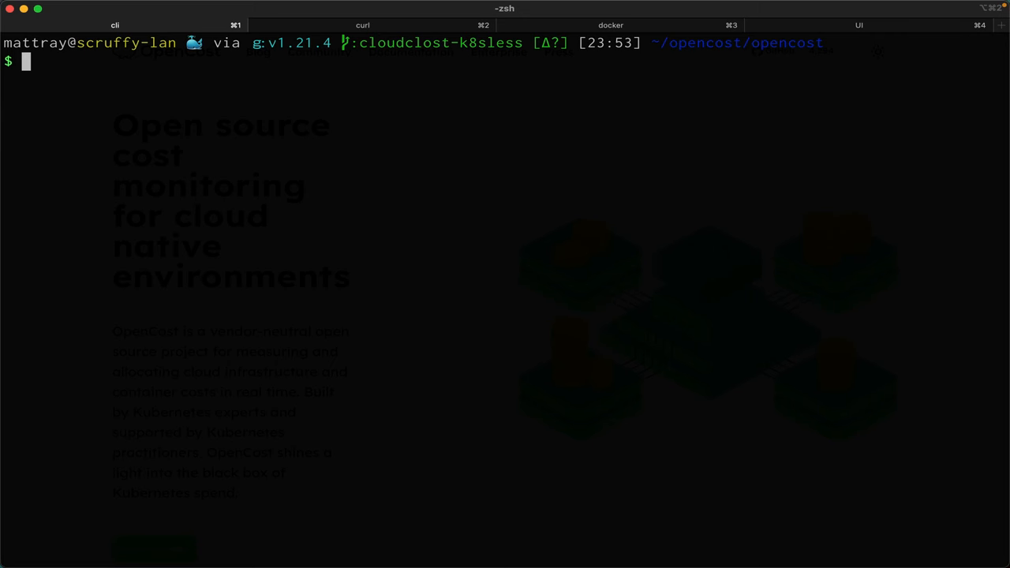
Build OpenCost with make and start ./costmodel with KUBERNETES_ENABLED=false, CLOUD_COST_ENABLED=true and cloud-costs.json config
type("make")
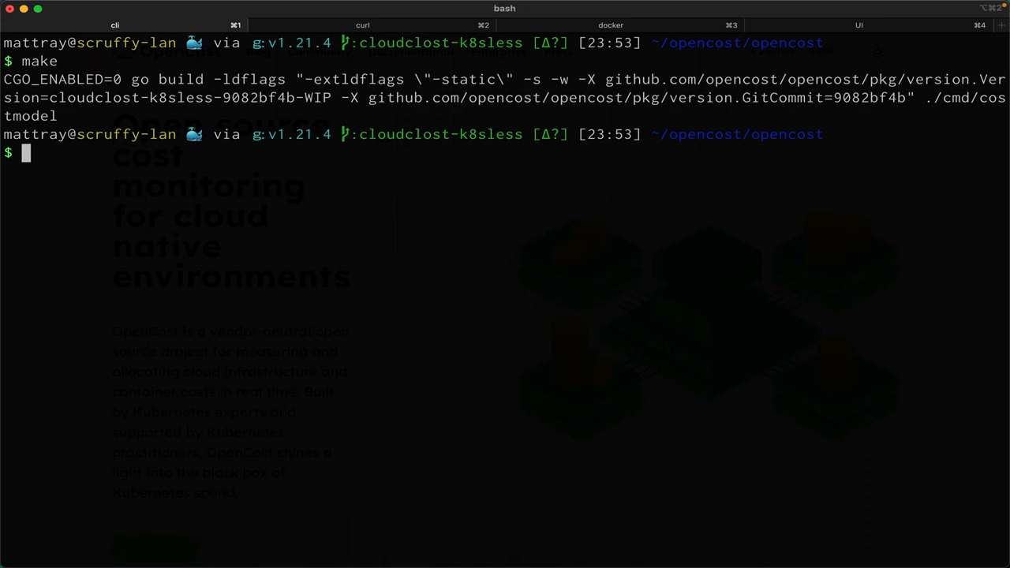
type("KUBERNETES_ENABLED=false CLOUD_COST_ENABLED=true CLOUD_COST_CONFIG_PATH='cloud-costs.json' ./costmodel")
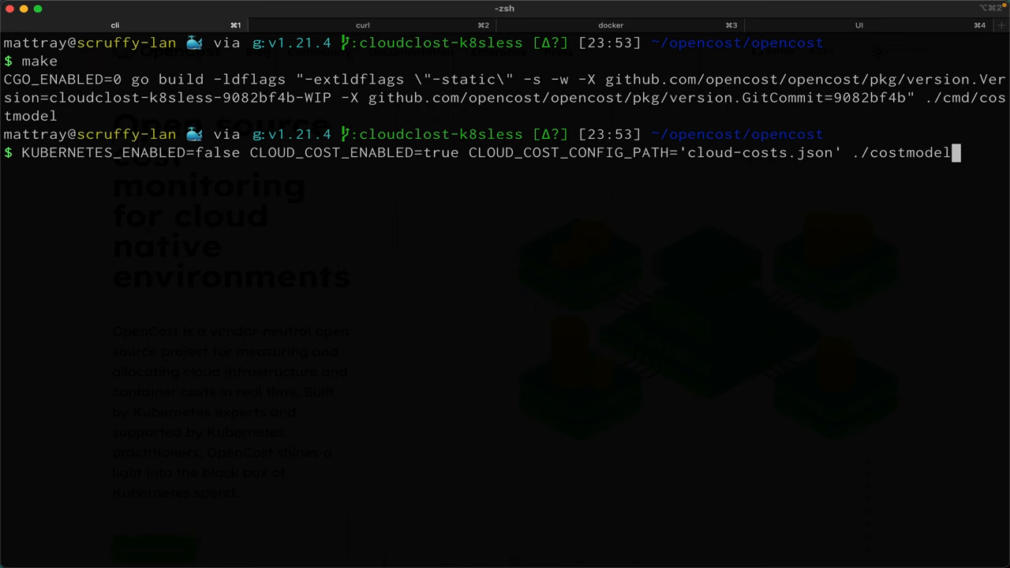
mouse_move(211, 172)
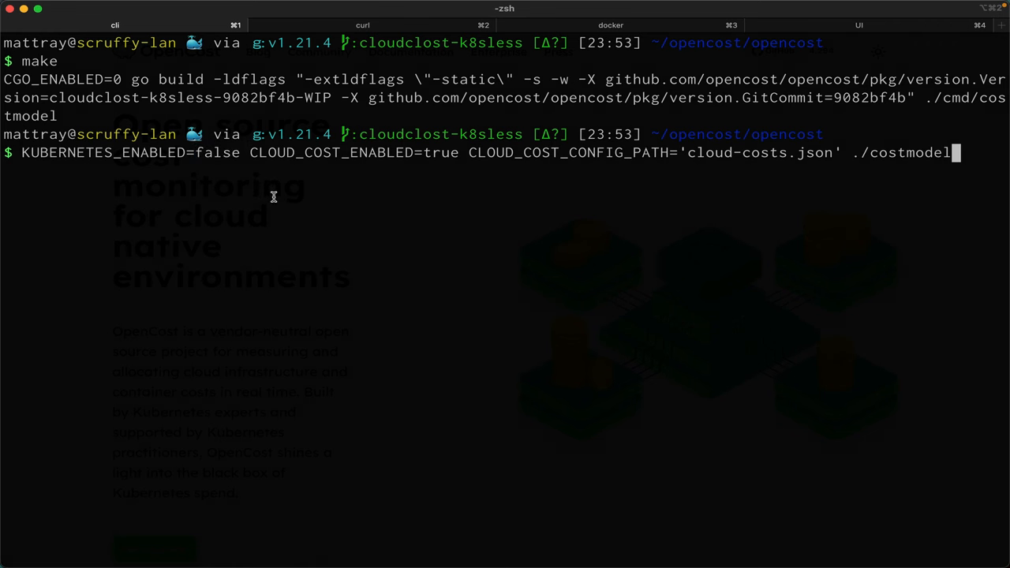
double_click(761, 151)
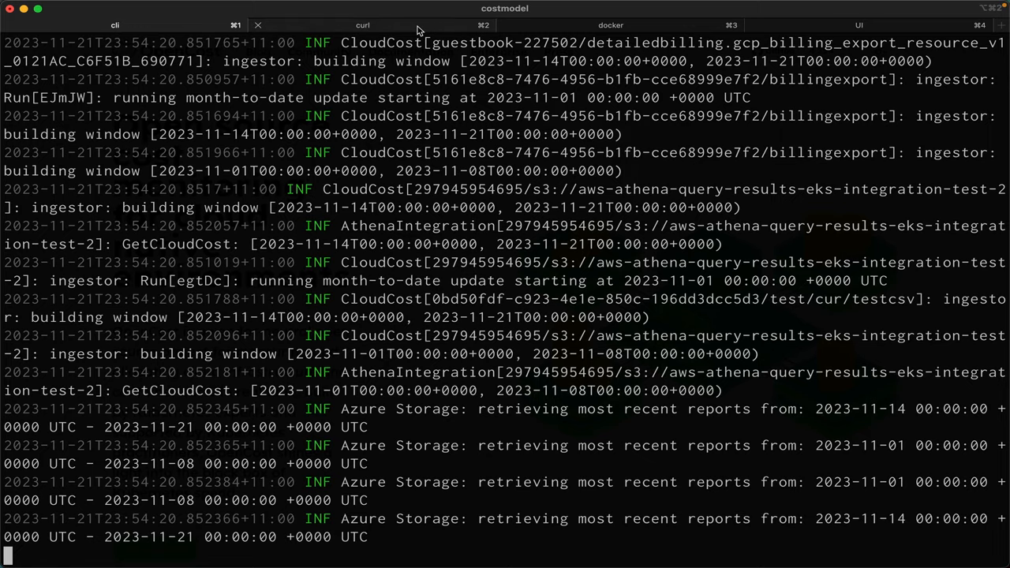
Inspect the curl JSON response highlighting amortizedNetCost and the Azure provider, then go to the docker session
left_click(363, 26)
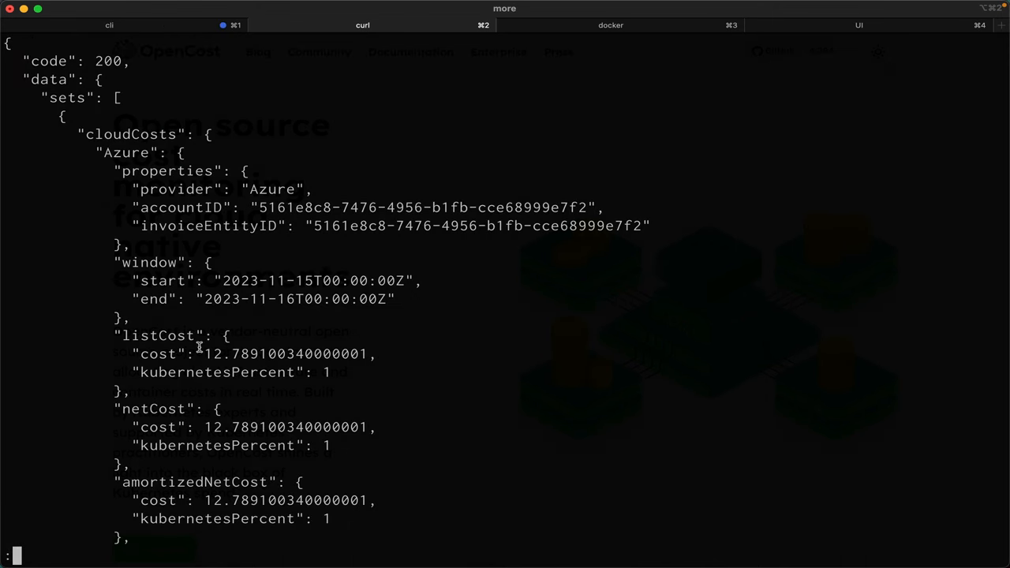
mouse_move(149, 410)
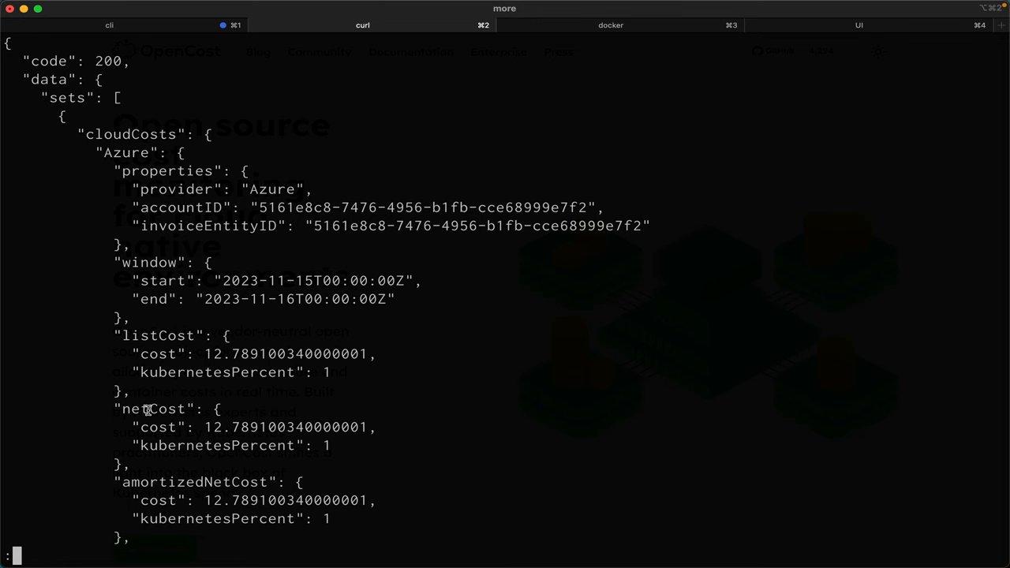
double_click(196, 483)
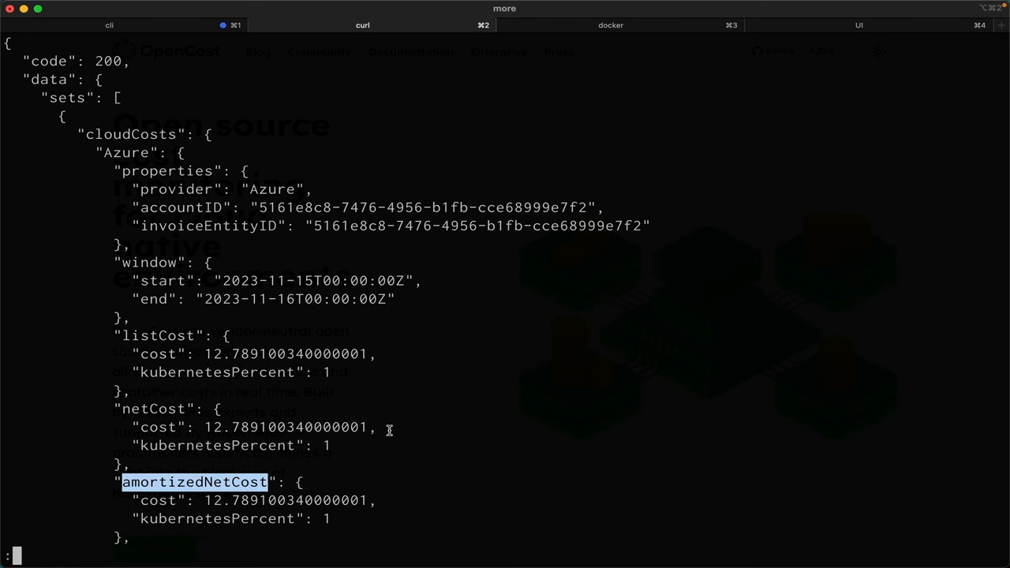
double_click(272, 189)
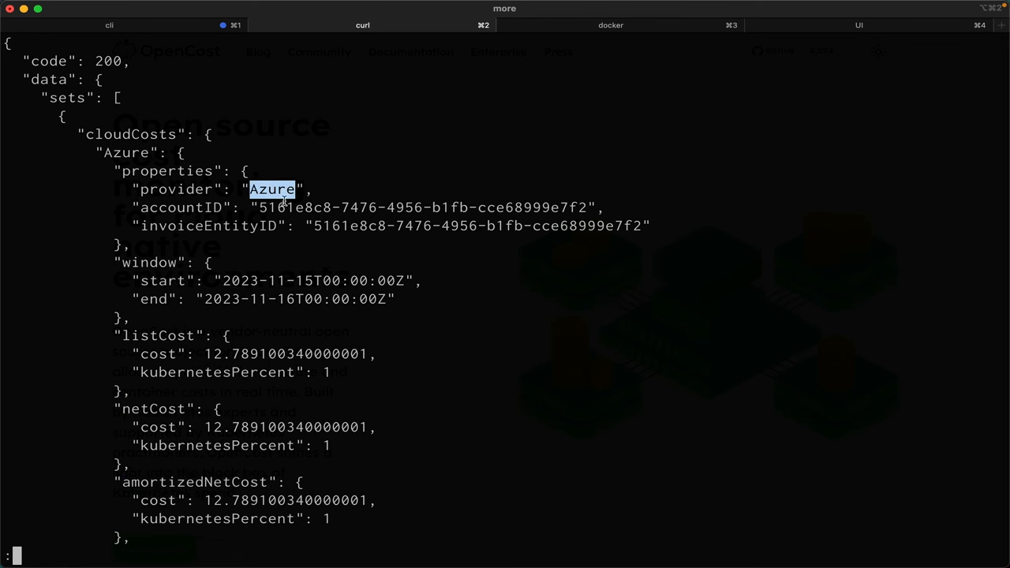
left_click(611, 25)
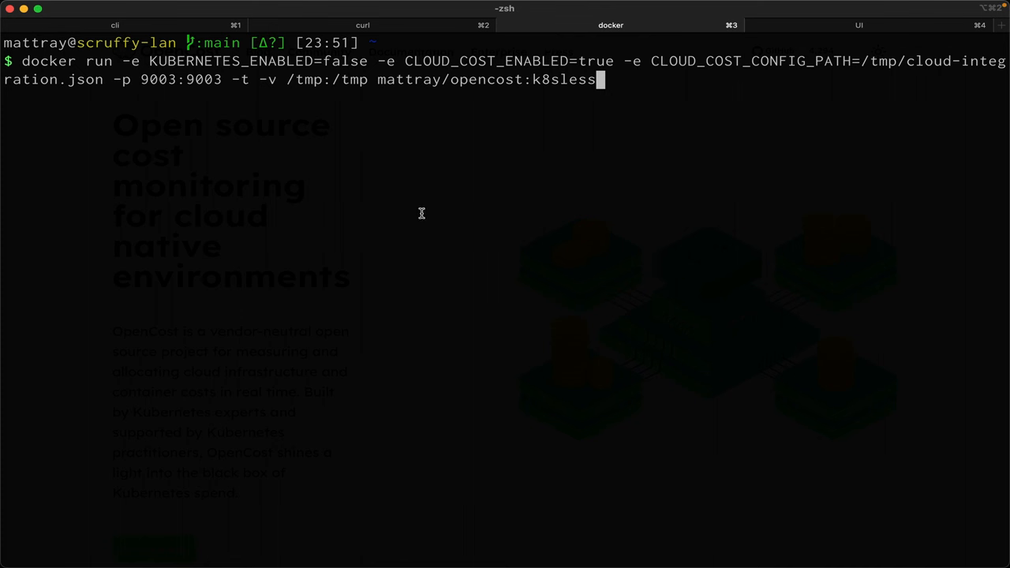
mouse_move(227, 117)
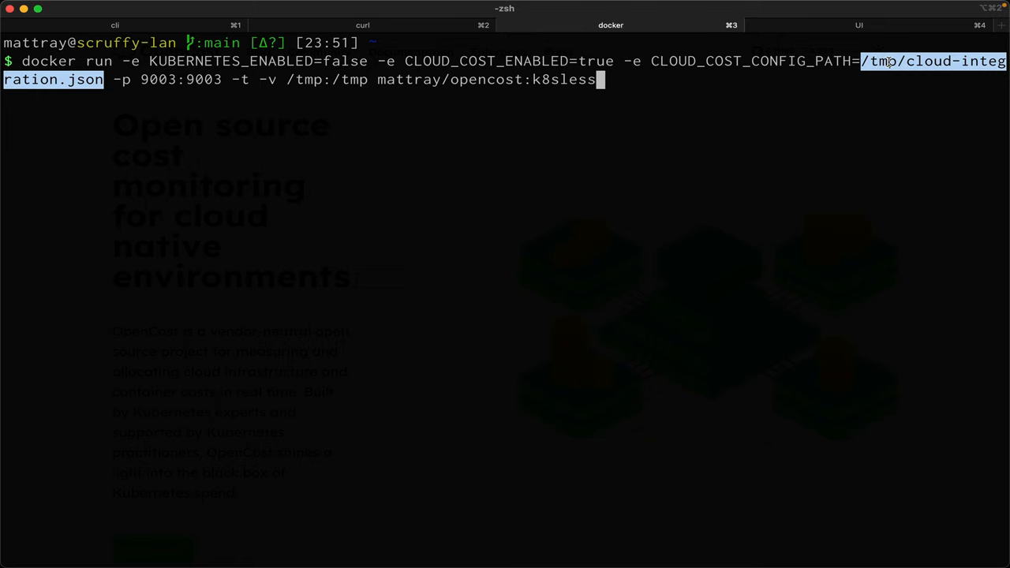
Launch the k8sless docker run command with the /tmp volume mount and follow its ingestion logs
triple_click(316, 79)
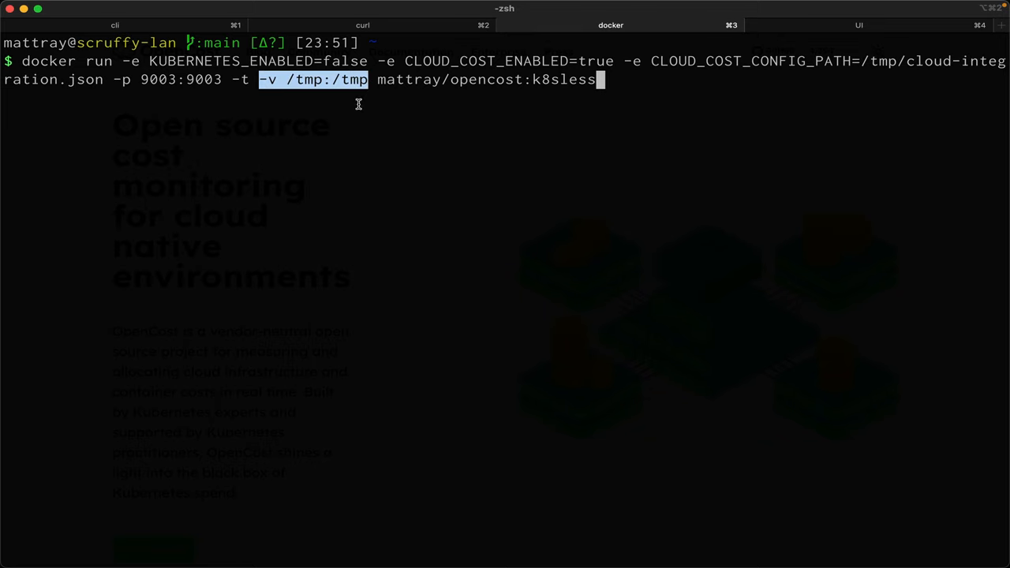
key("enter")
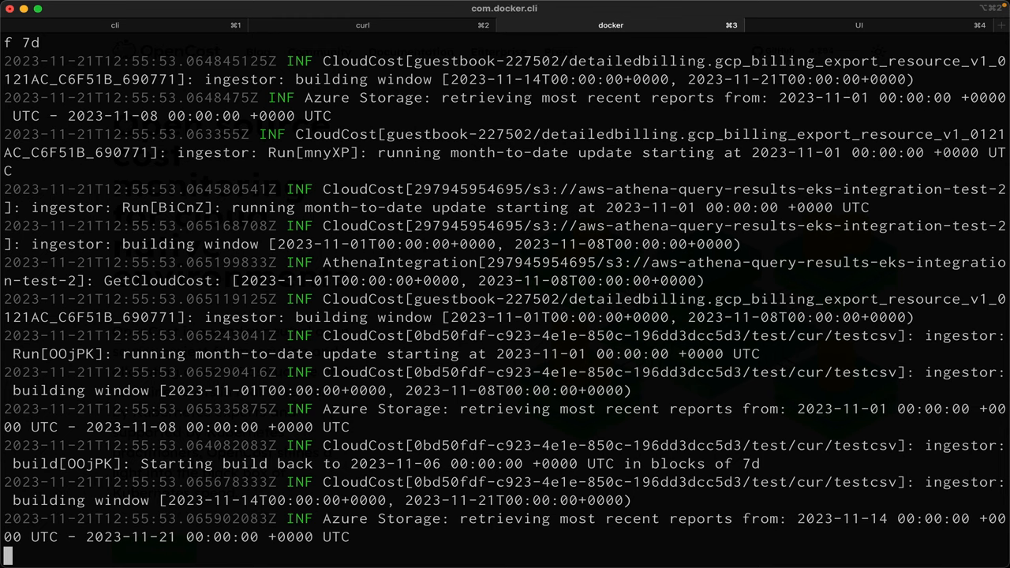
scroll("down", 3)
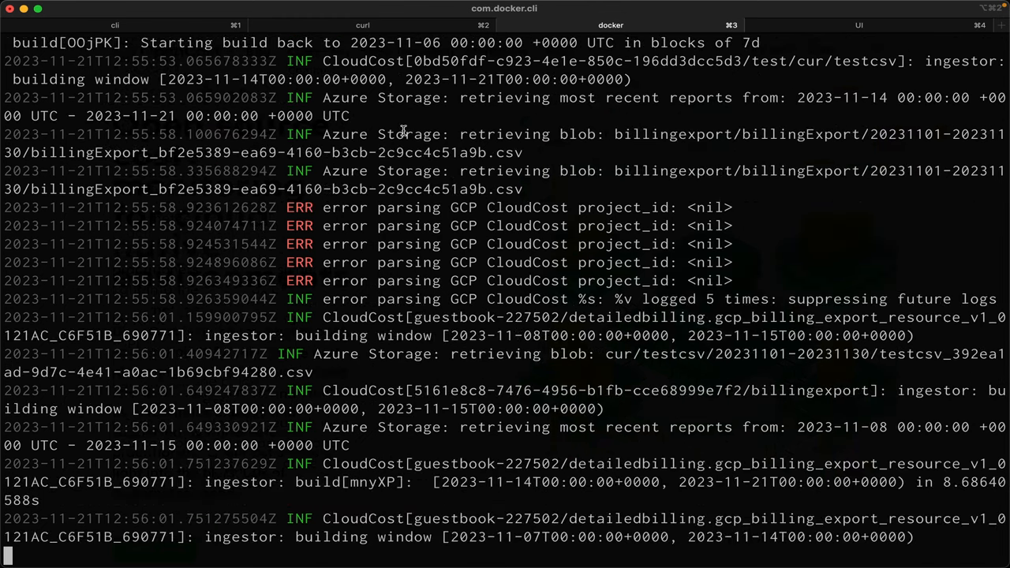
scroll("down", 3)
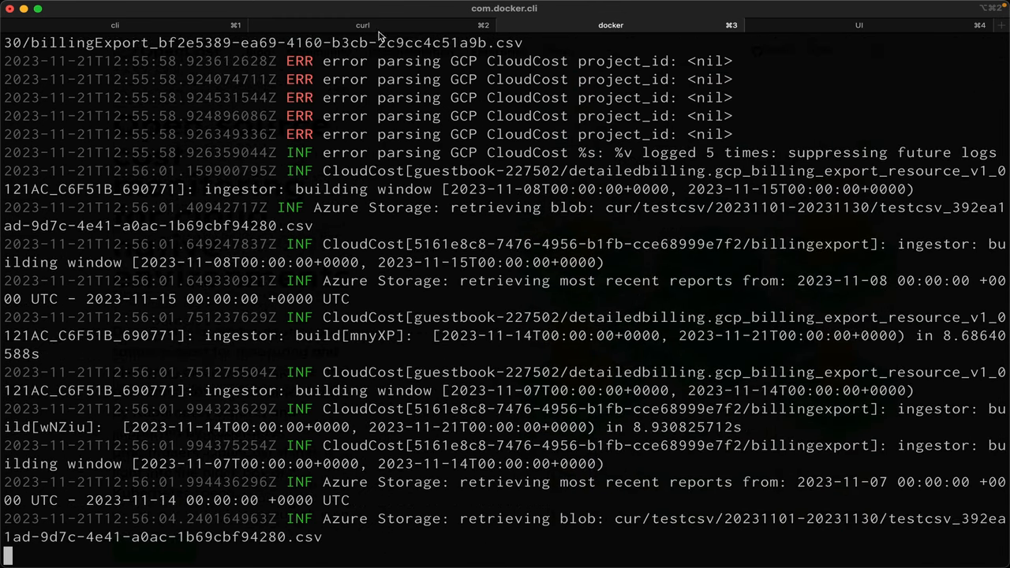
Review the jq-filtered cloud cost output showing GCP App Engine spending
left_click(363, 25)
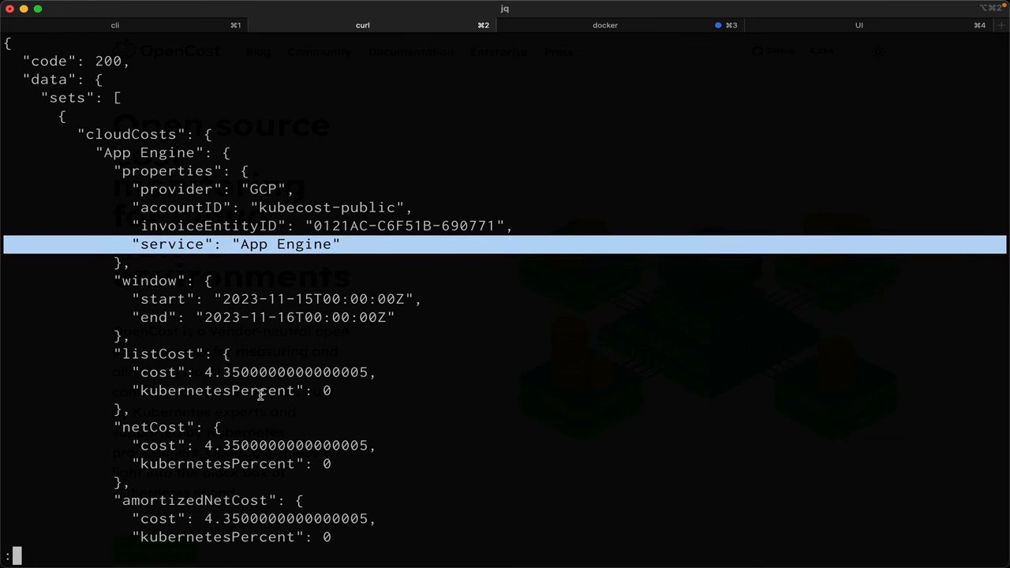
double_click(194, 500)
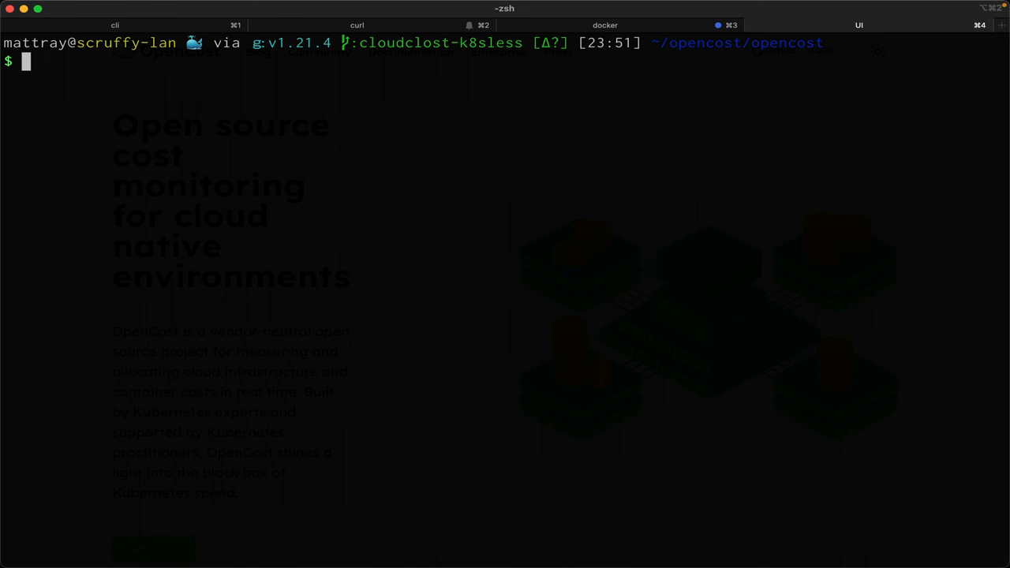
Grep docker.nginx.conf for host.docker.internal:9003 and run the UI container on port 9090 with that nginx config mounted
type("grep docker docker.nginx.conf")
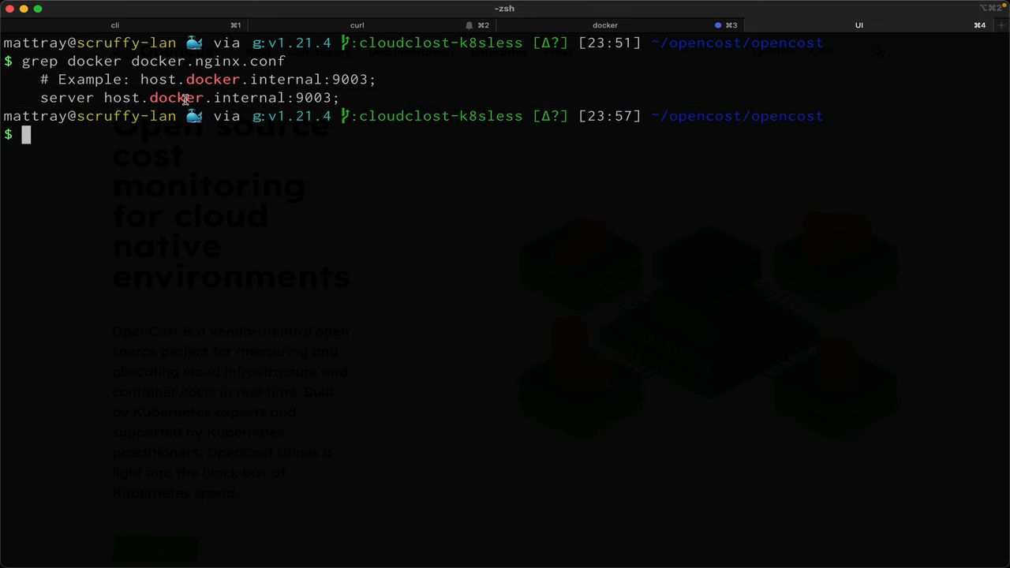
type("docker run -p 9090:9090 -v ./docker.nginx.conf:/etc/nginx/conf.d/default.nginx.conf:ro -t gcr.io/kubecost1/opencost-ui:cloudcost")
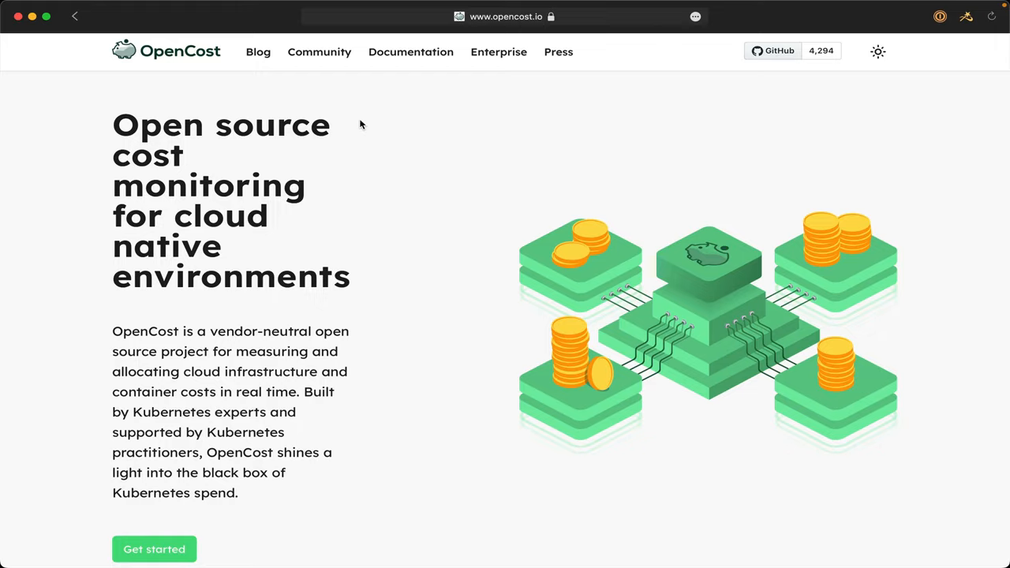
Load localhost:9090/cloud and switch the 7-day cloud cost breakdown from provider to Service, then to item
type("localhost:9090/cloud")
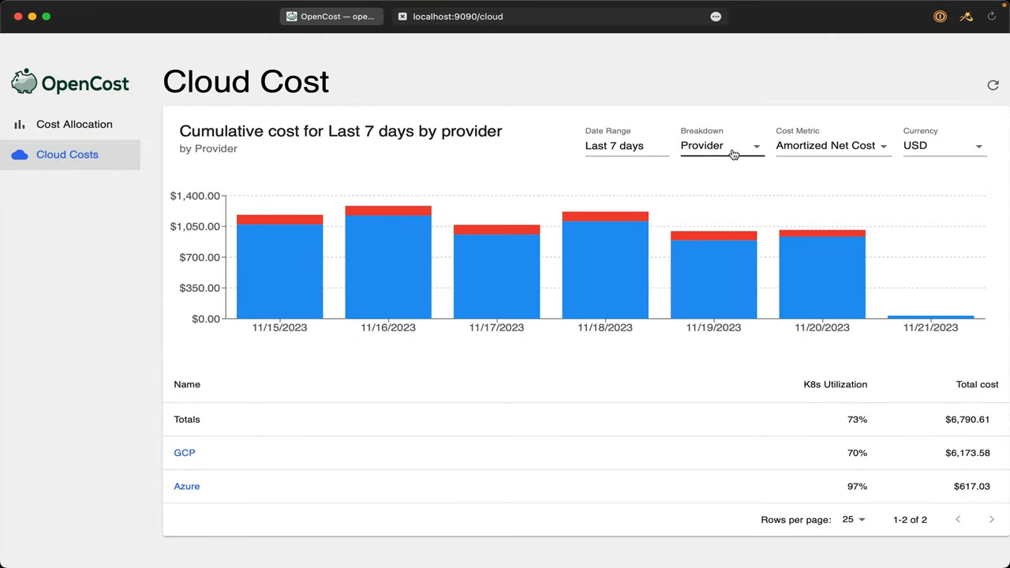
left_click(720, 145)
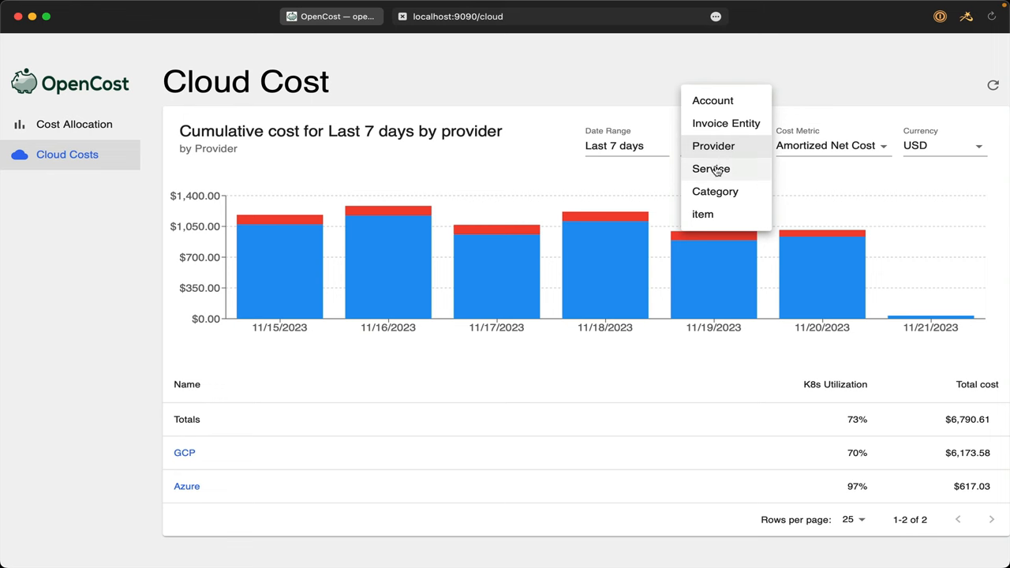
left_click(710, 169)
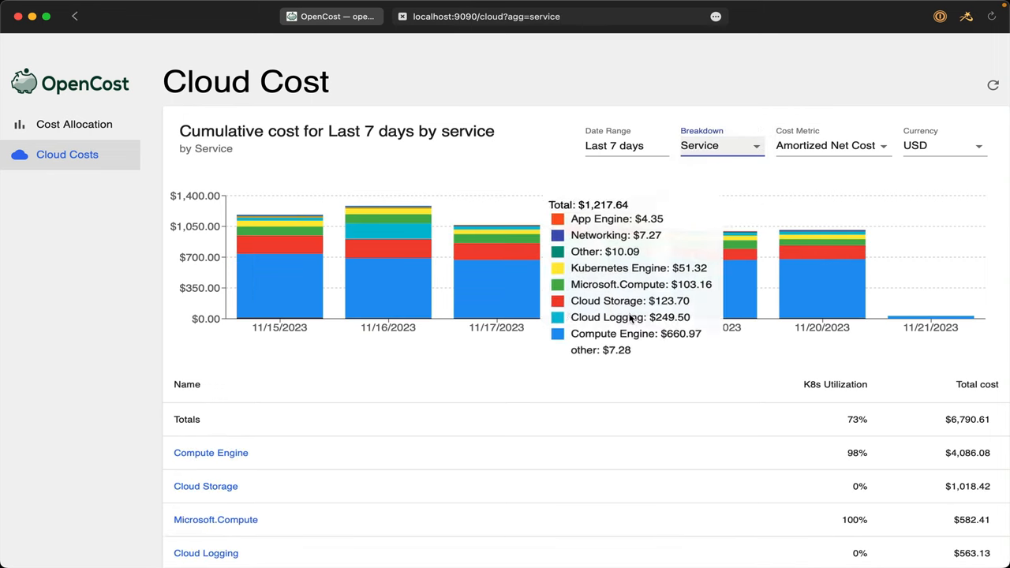
scroll("down", 3)
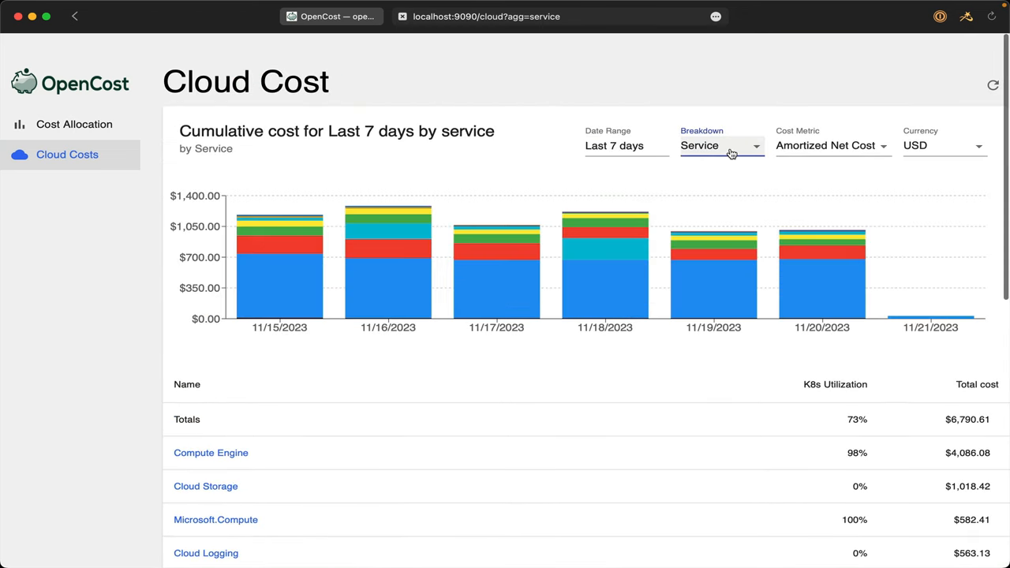
left_click(719, 146)
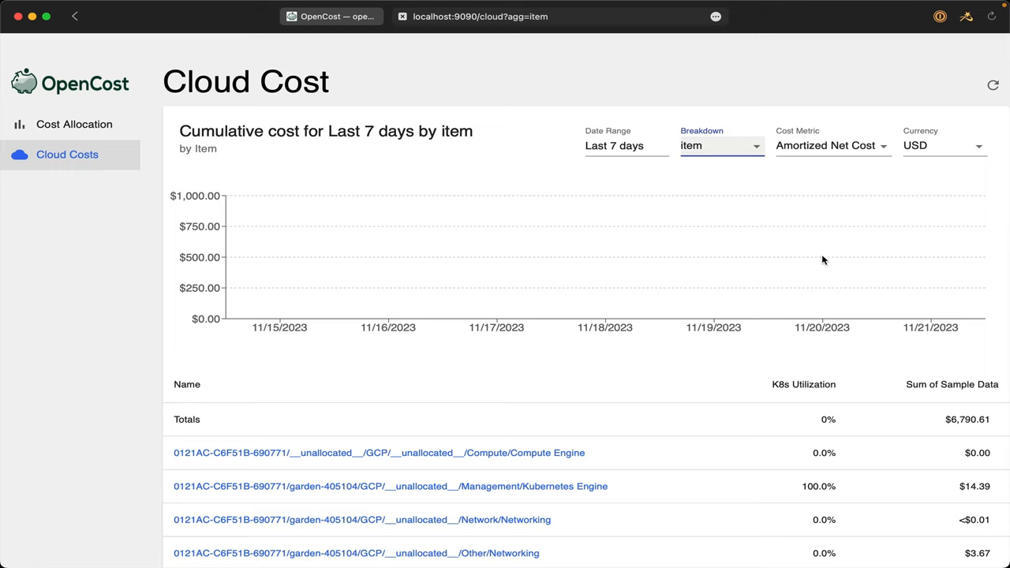